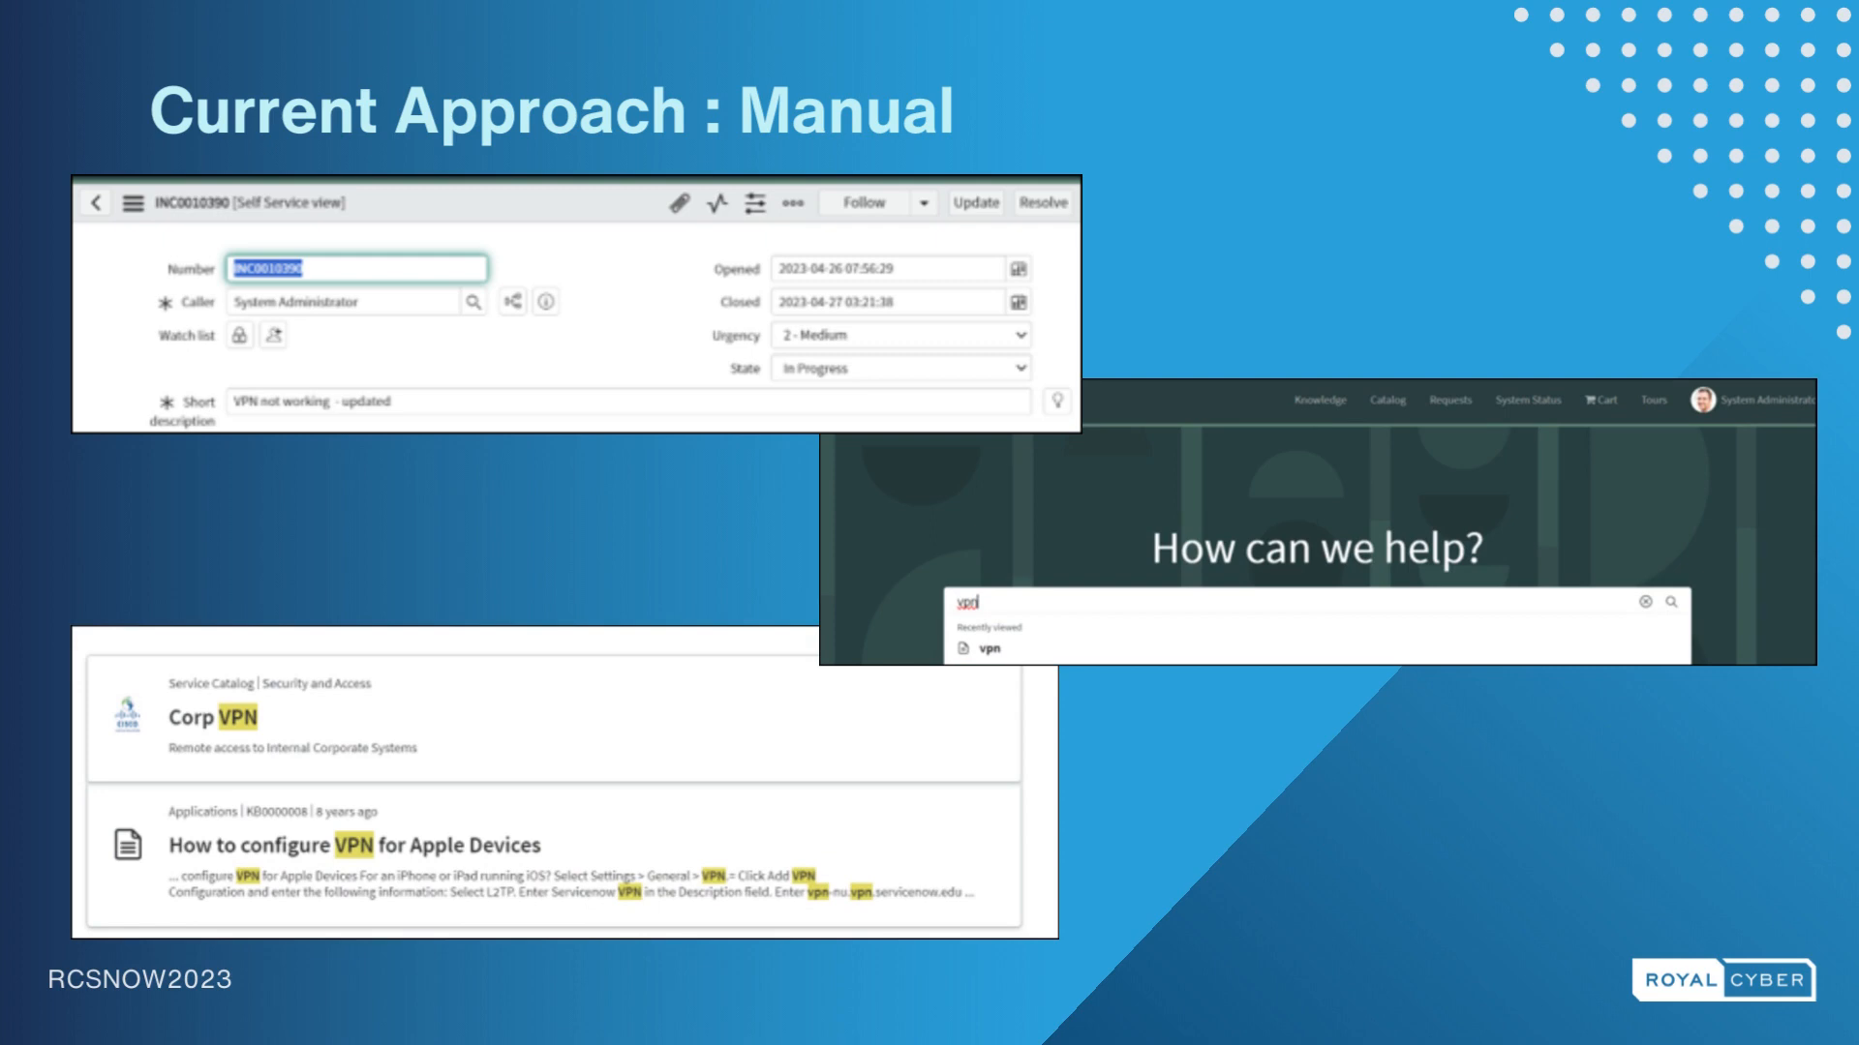
{"action": "key", "text": "right"}
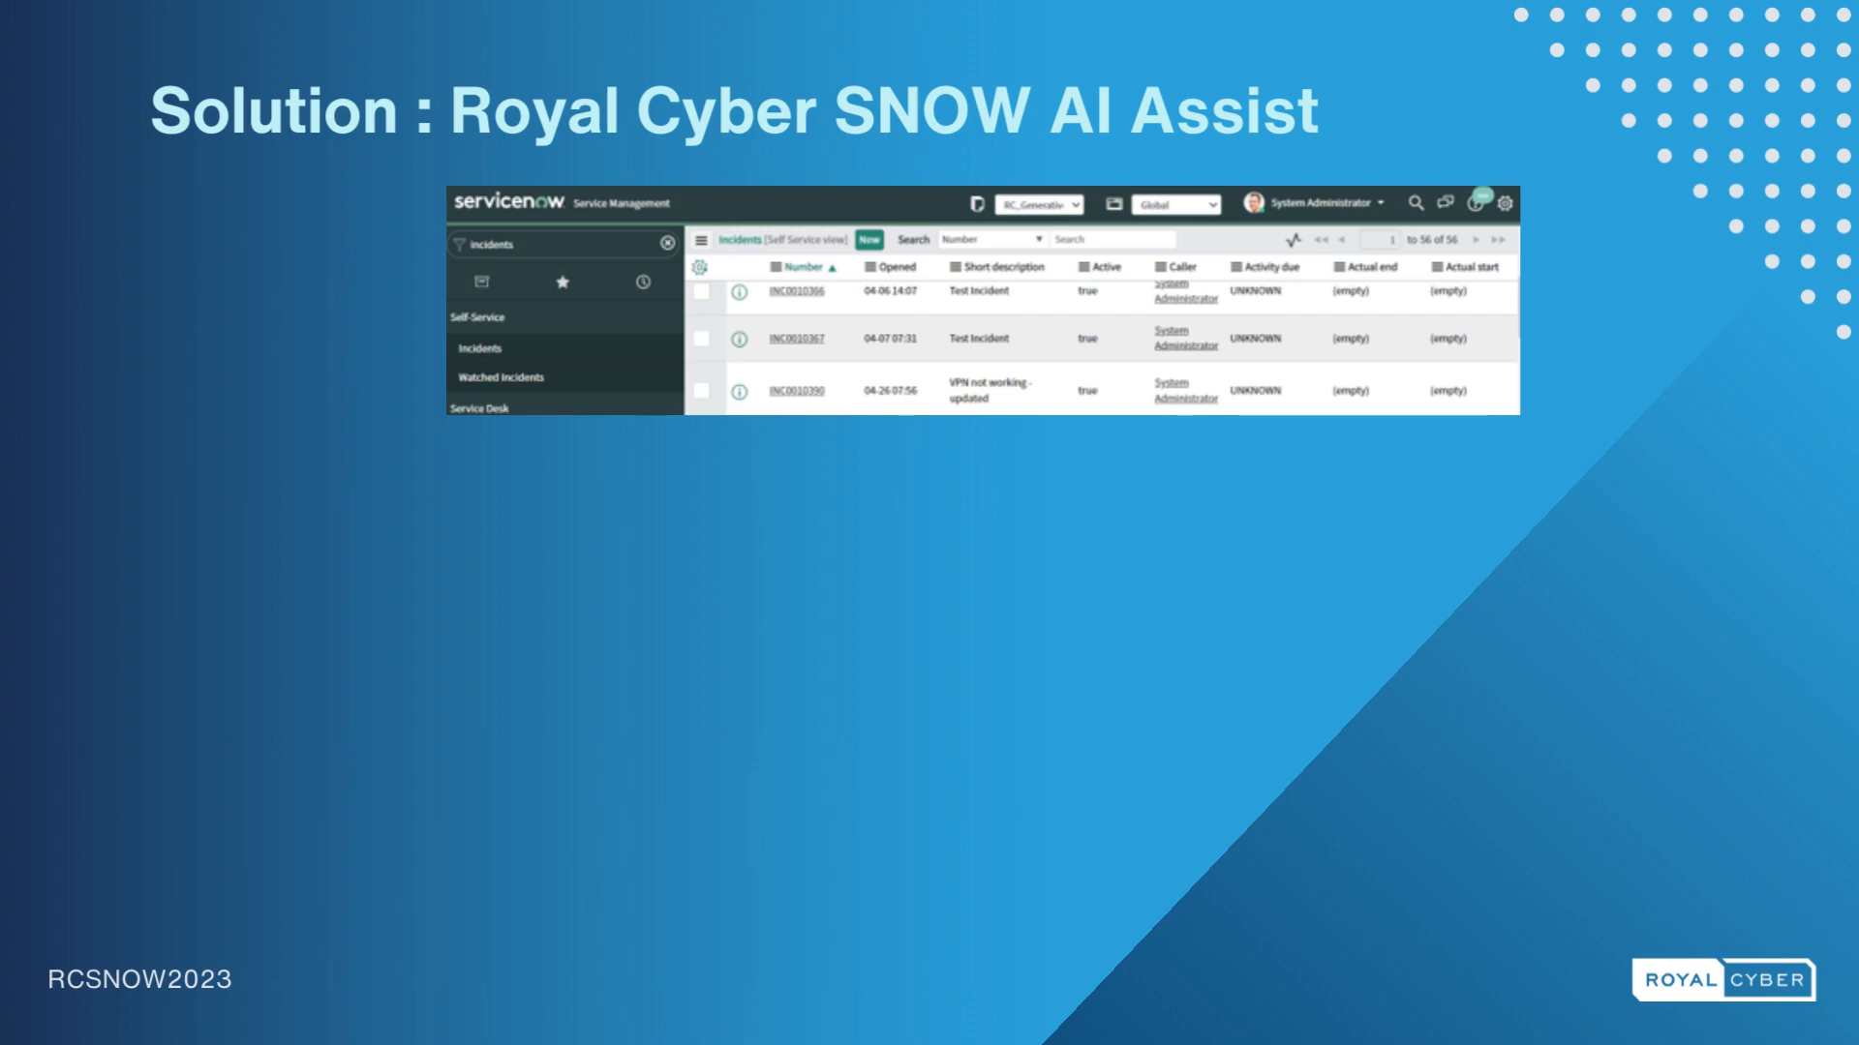
{"action": "left_click", "coordinate": [794, 390]}
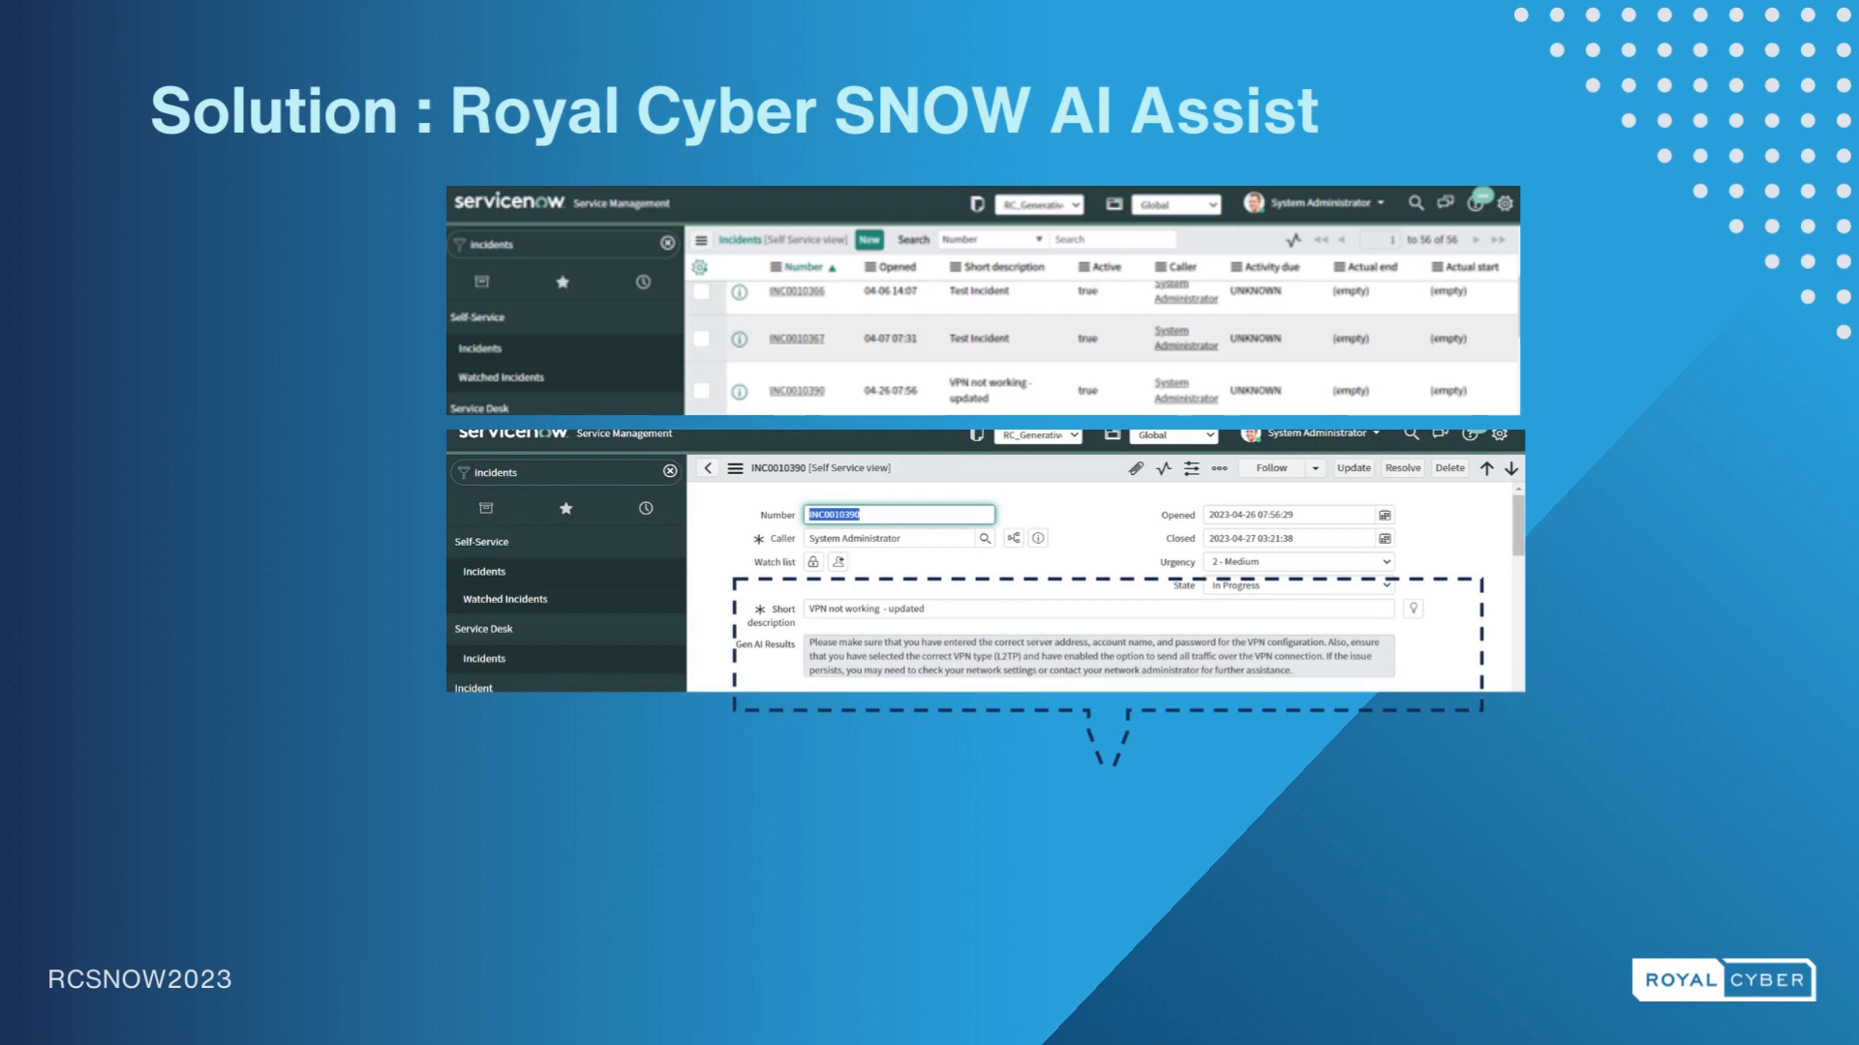